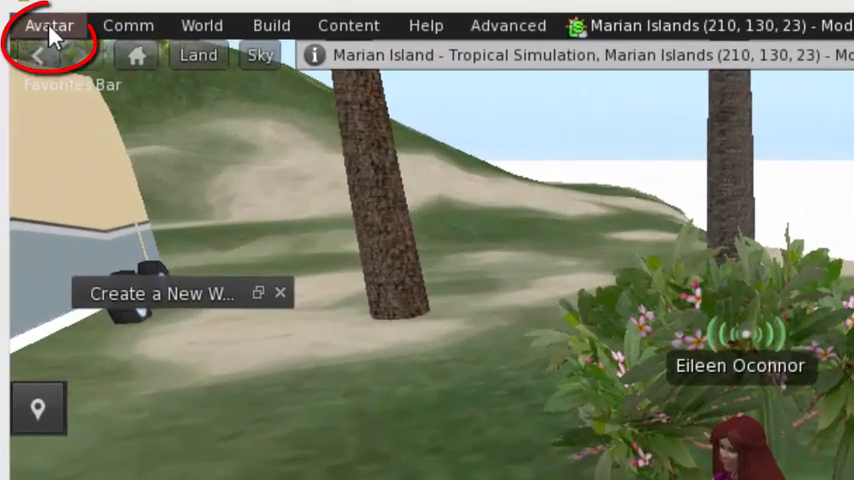
- Open the Preferences window from the Avatar menu, showing the Graphics settings
{"action": "left_click", "coordinate": [50, 24]}
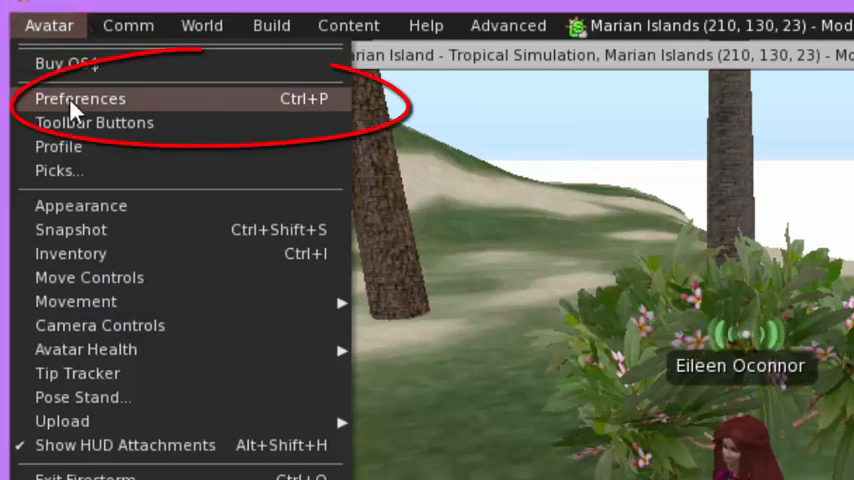
{"action": "left_click", "coordinate": [80, 98]}
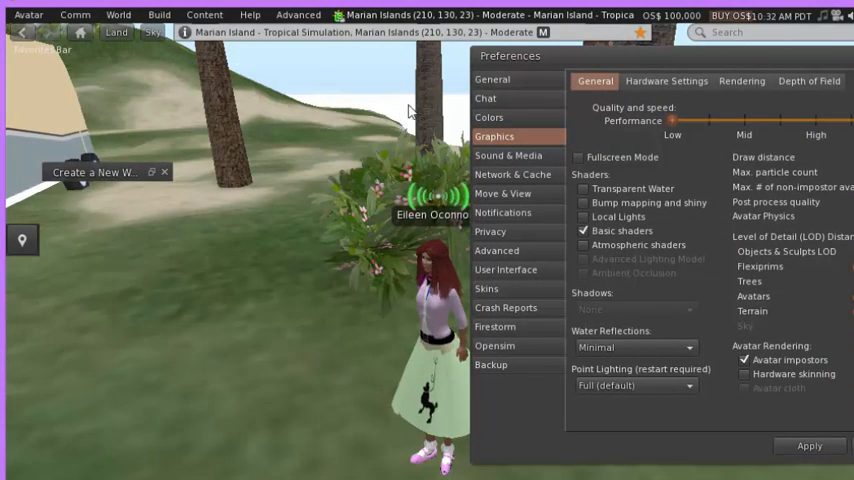
{"action": "mouse_move", "coordinate": [310, 288]}
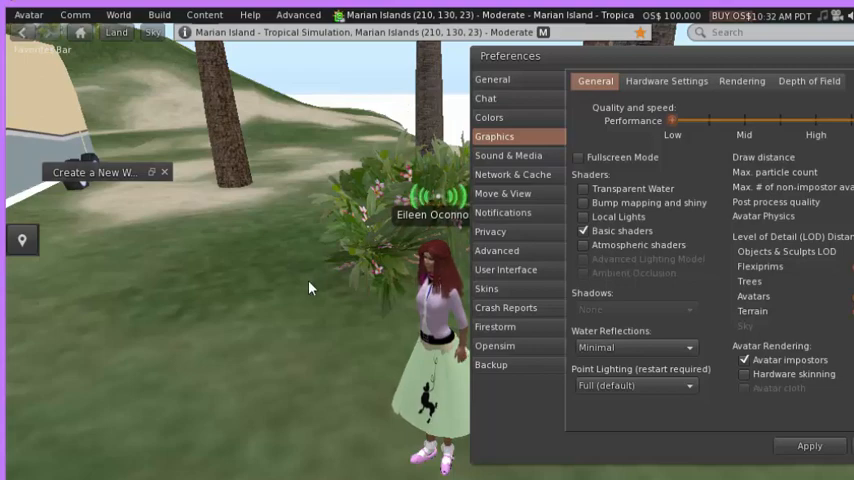
{"action": "mouse_move", "coordinate": [650, 64]}
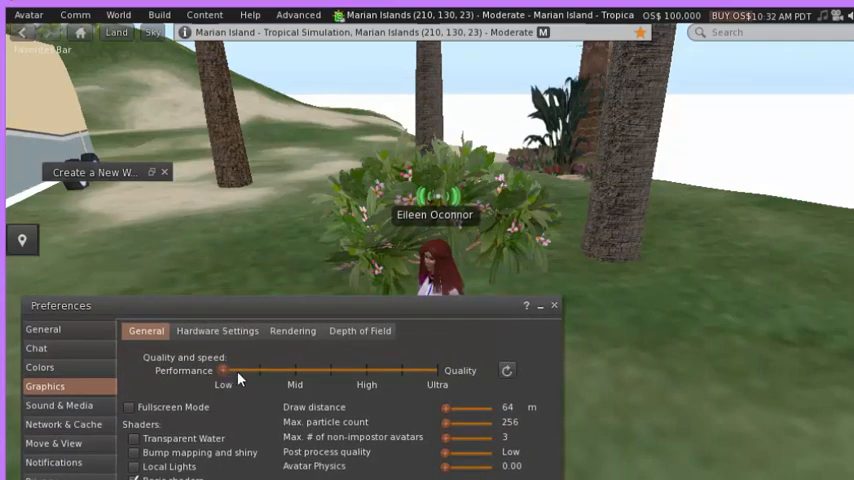
- Slide Quality and speed from Low through High up to Ultra for a 256 m draw distance
{"action": "left_click_drag", "start_coordinate": [224, 370], "coordinate": [430, 370]}
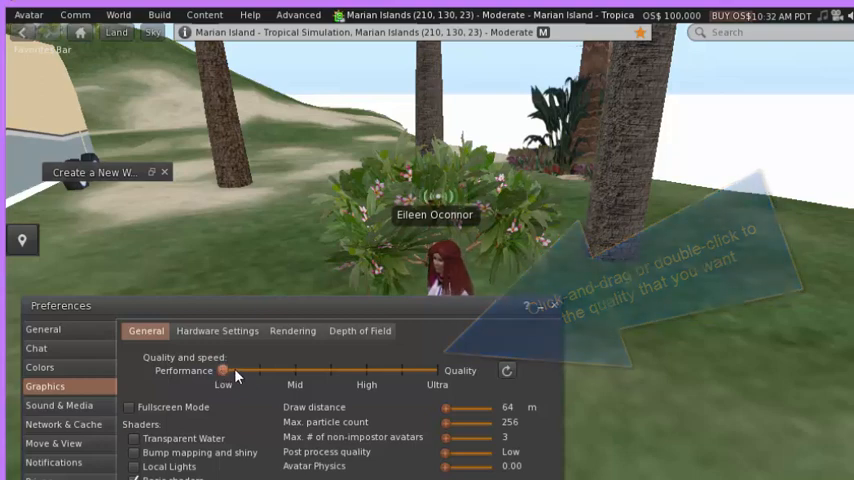
{"action": "left_click_drag", "start_coordinate": [224, 370], "coordinate": [366, 370]}
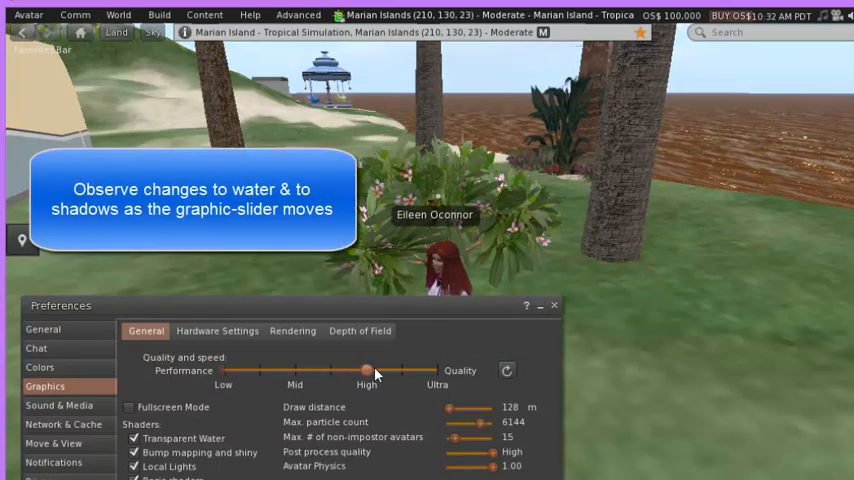
{"action": "left_click_drag", "start_coordinate": [366, 372], "coordinate": [438, 372]}
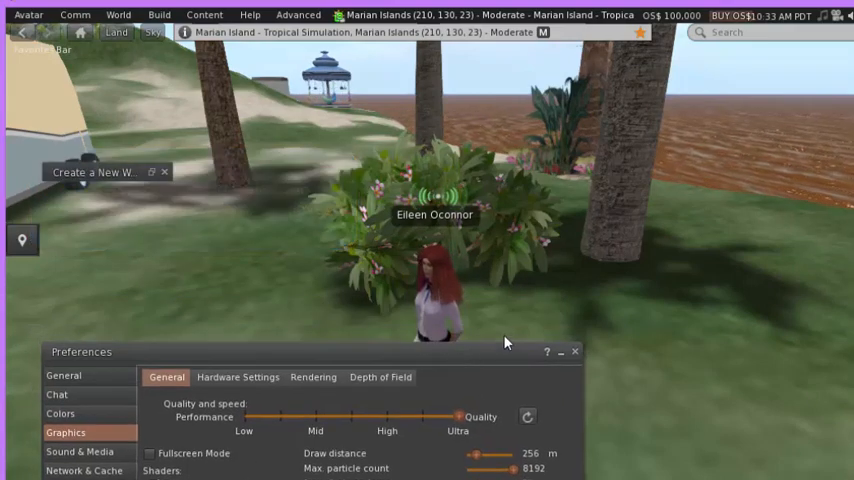
{"action": "mouse_move", "coordinate": [736, 182]}
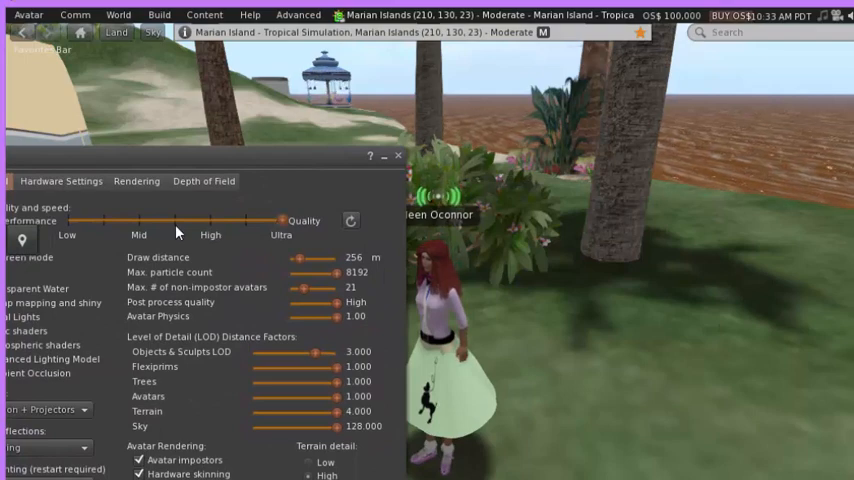
- Slide Quality and speed back to Low, dropping the draw distance to 64 m
{"action": "left_click_drag", "start_coordinate": [284, 220], "coordinate": [210, 220]}
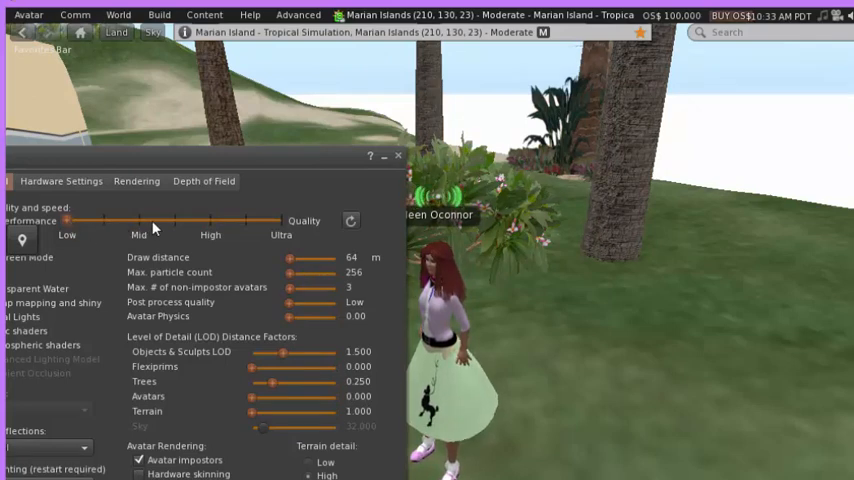
{"action": "mouse_move", "coordinate": [308, 120]}
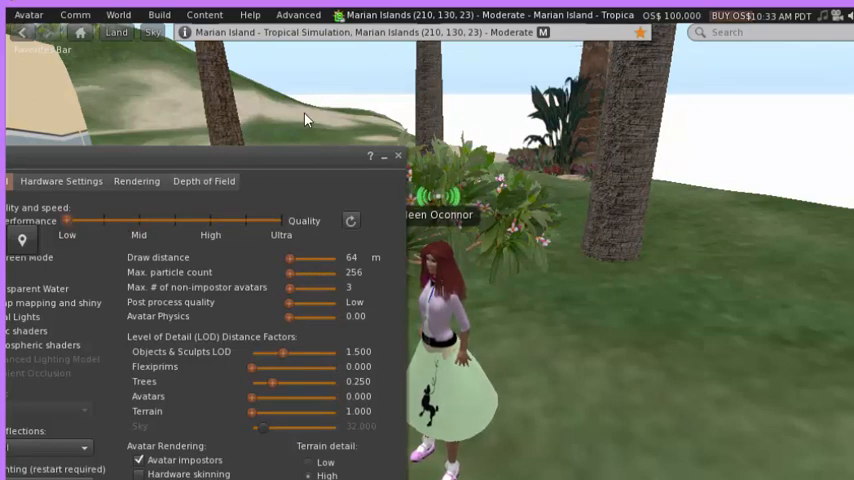